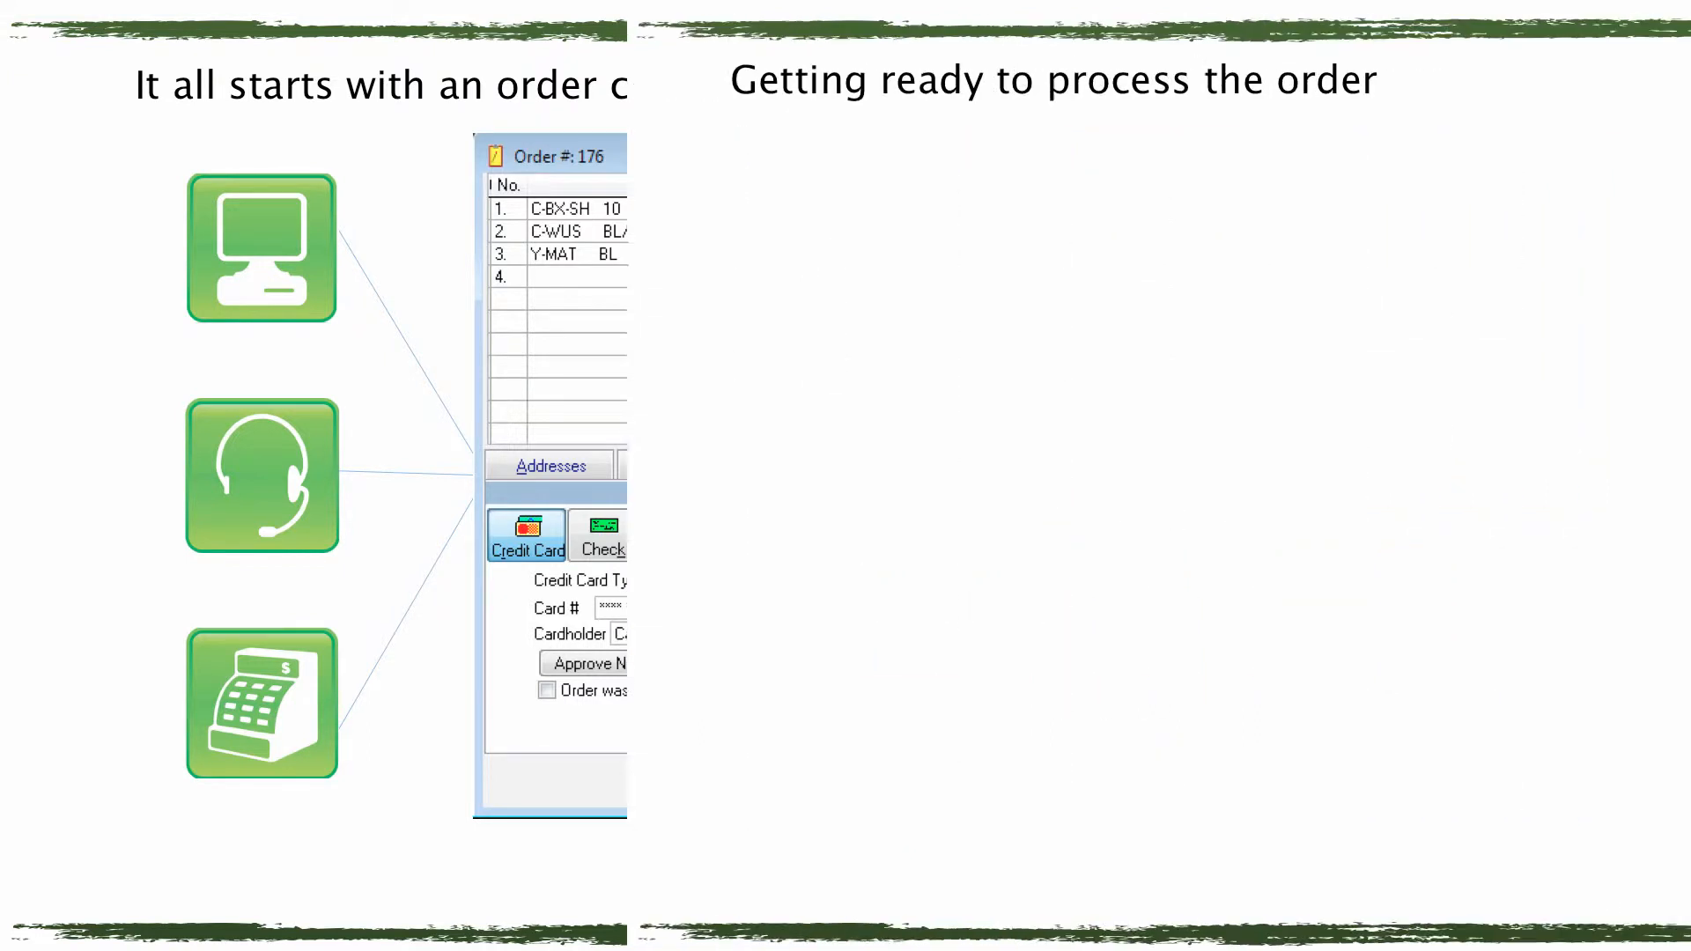
key(Right)
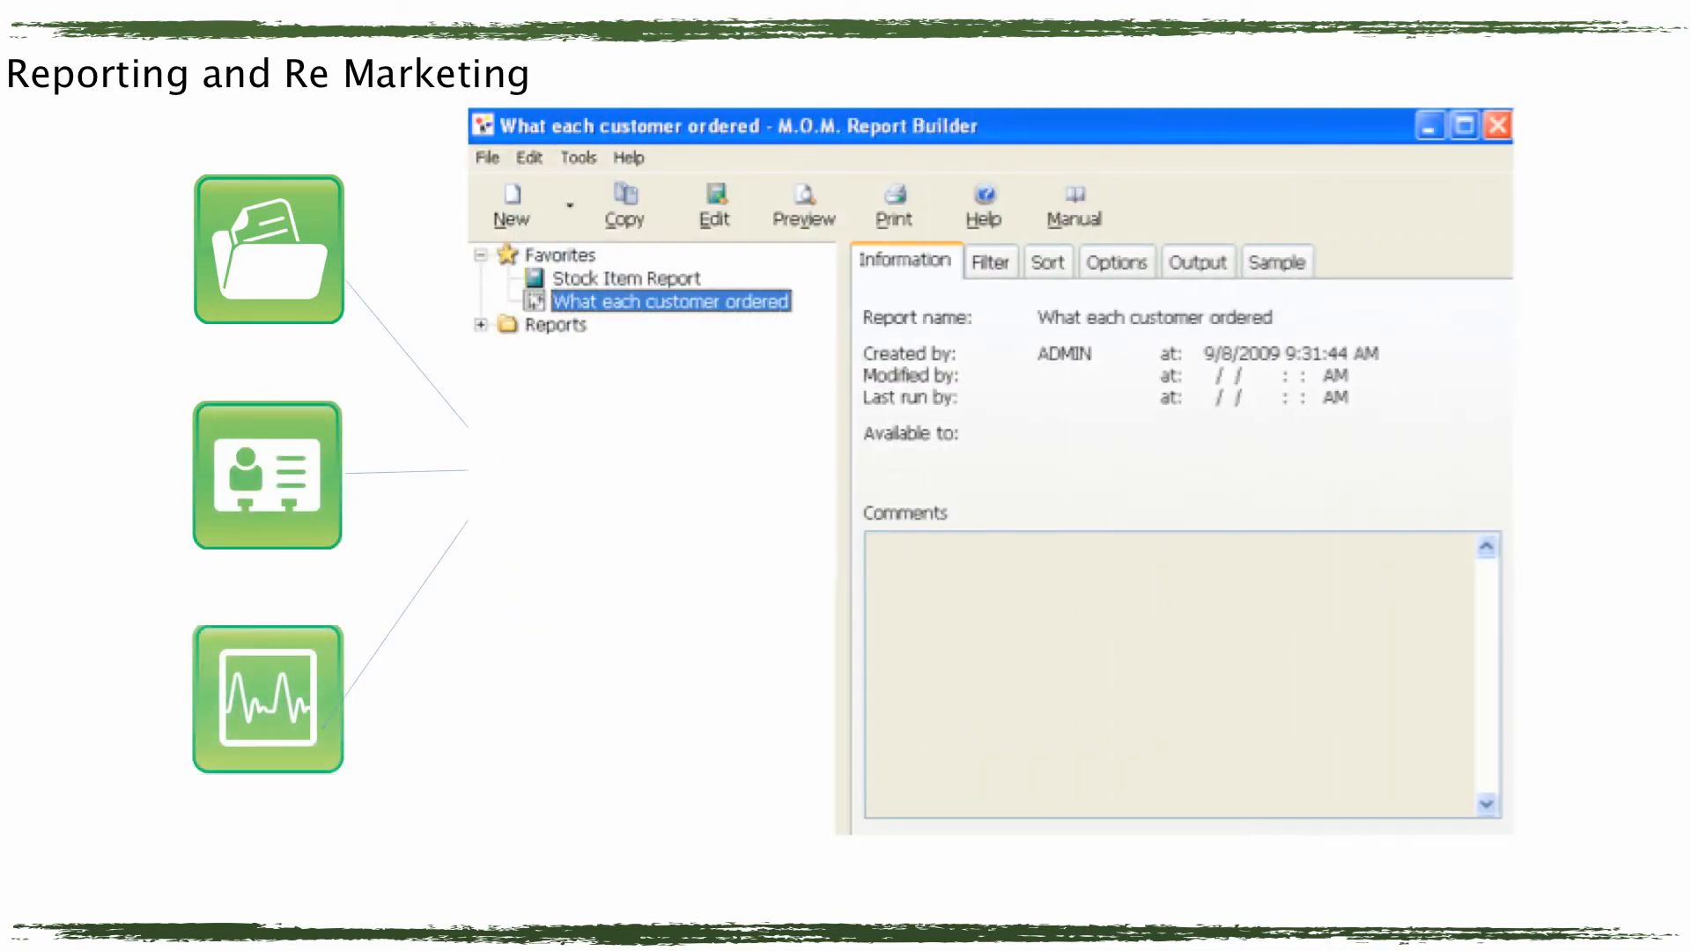
Advance from the Report Builder slide to the sales-chart management dashboard slide
key(Right)
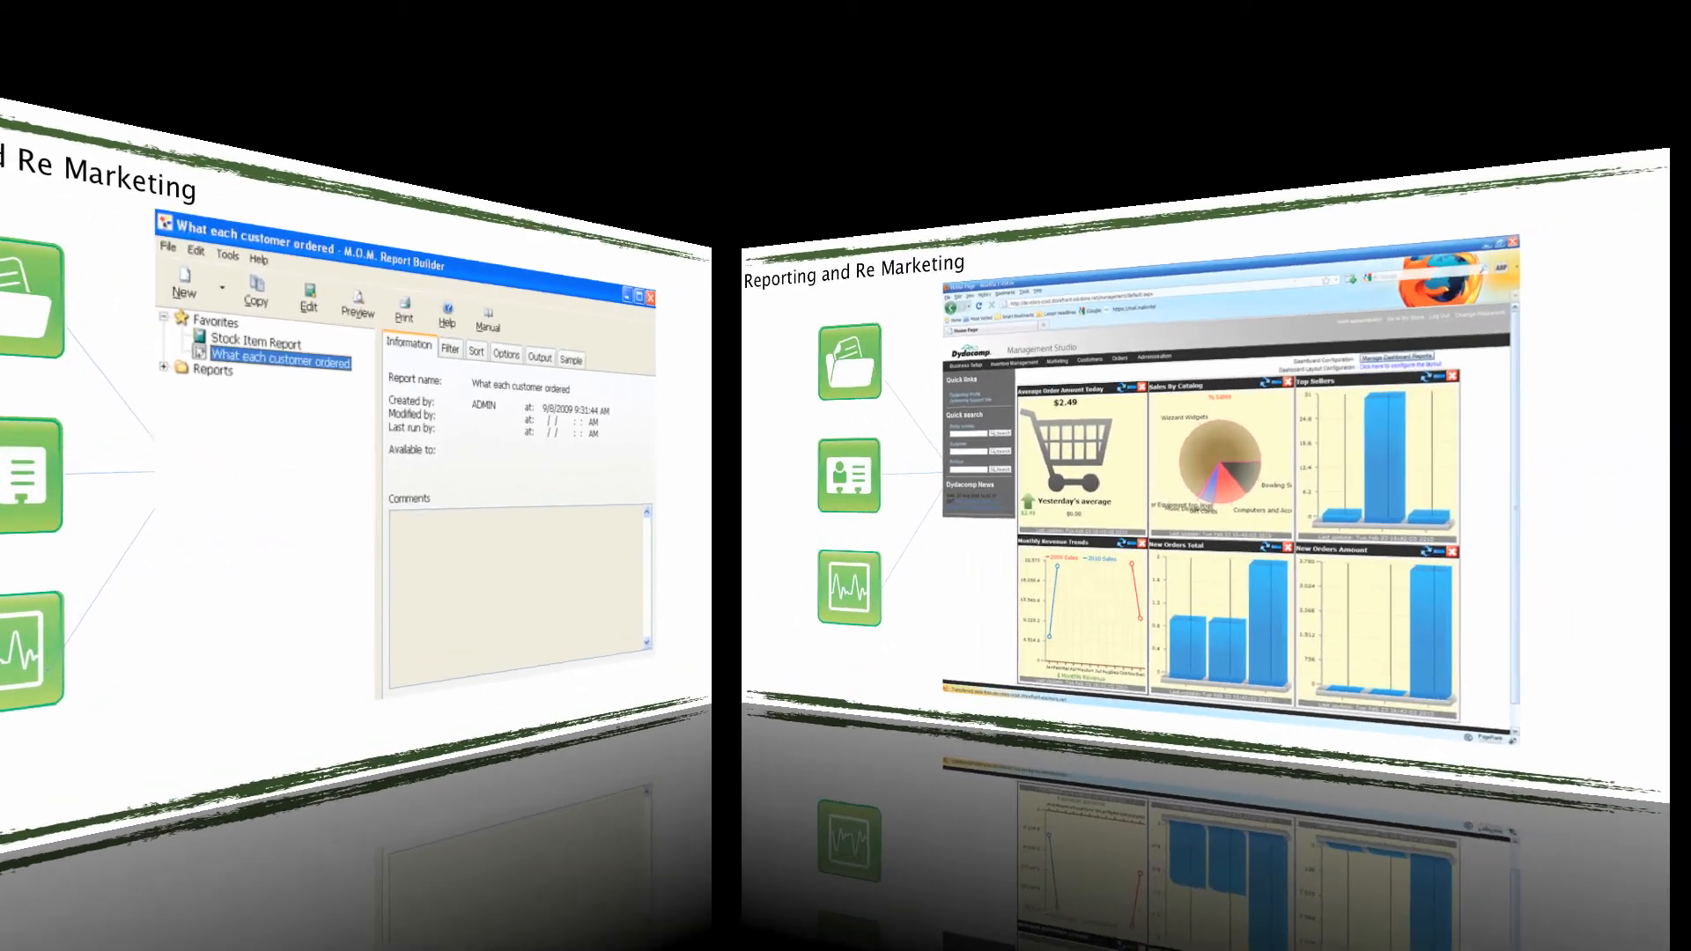